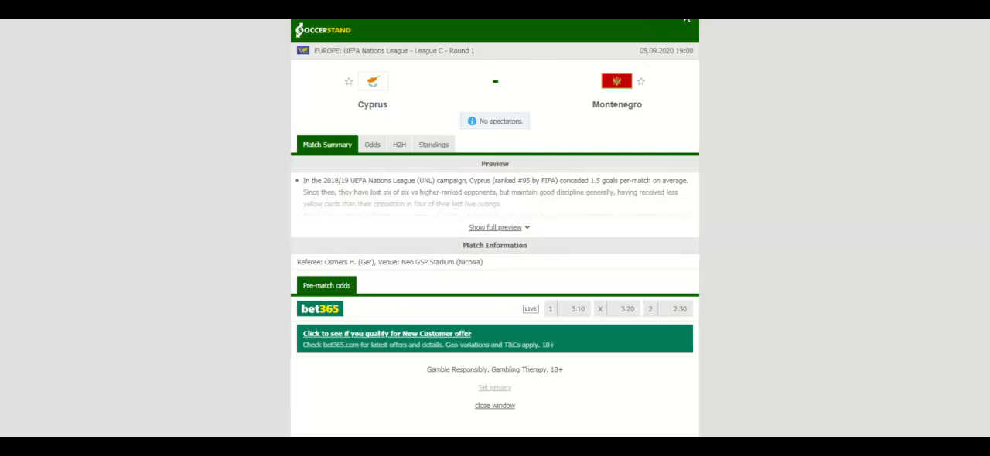
# Step: Show the UEFA Nations League Group 1 standings for the Cyprus vs Montenegro match
pyautogui.click(433, 145)
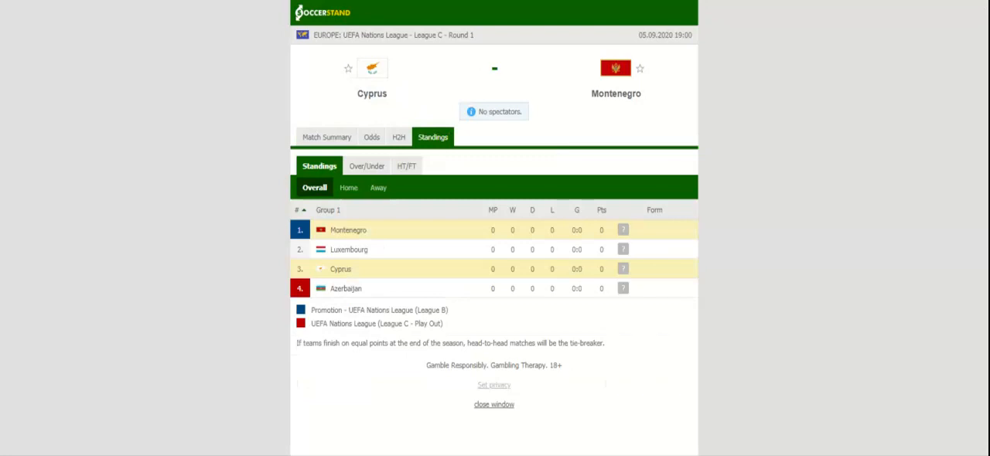
# Step: Show the head-to-head section with recent results for Cyprus and Montenegro
pyautogui.click(393, 136)
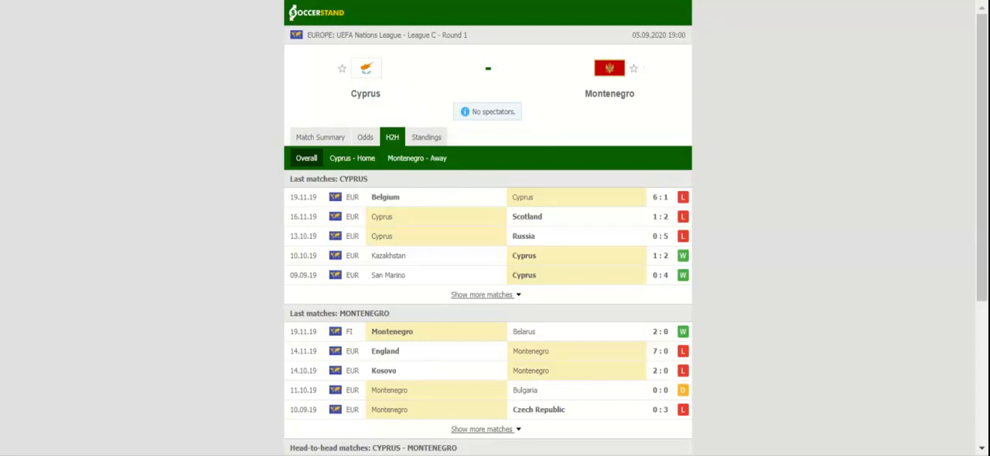
pyautogui.click(365, 136)
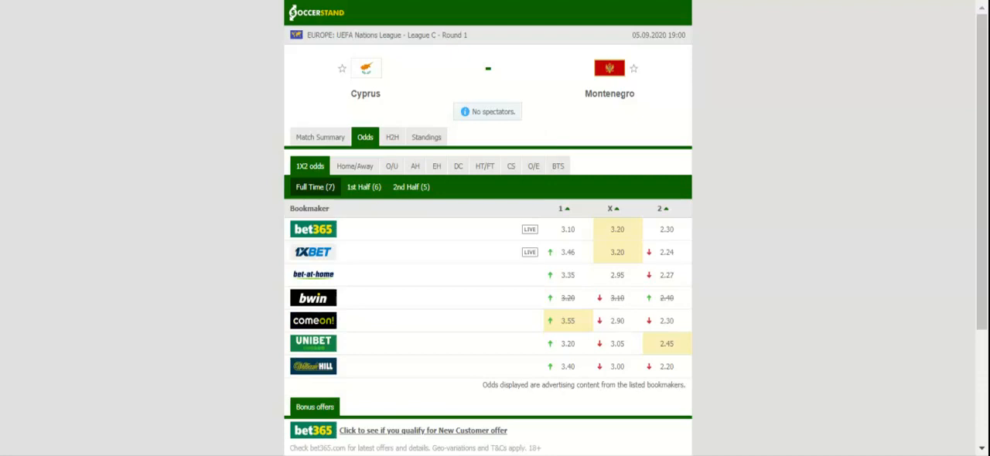
pyautogui.moveTo(235, 99)
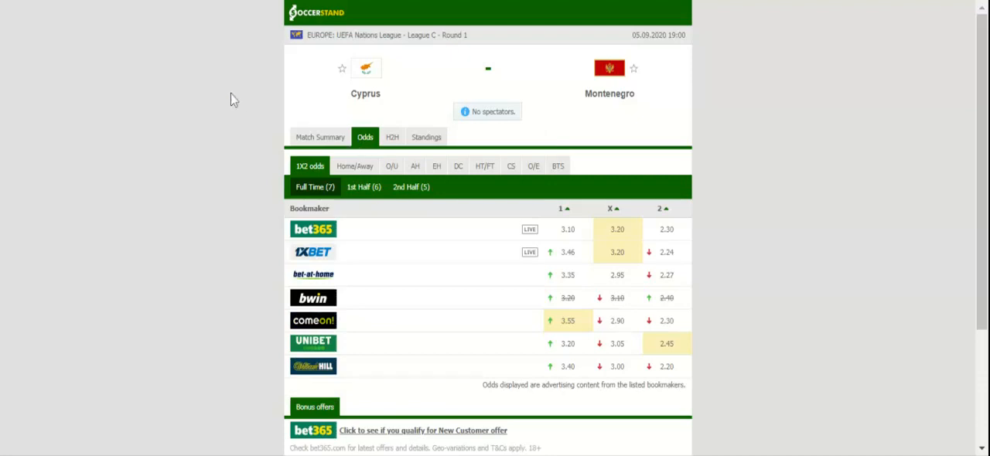